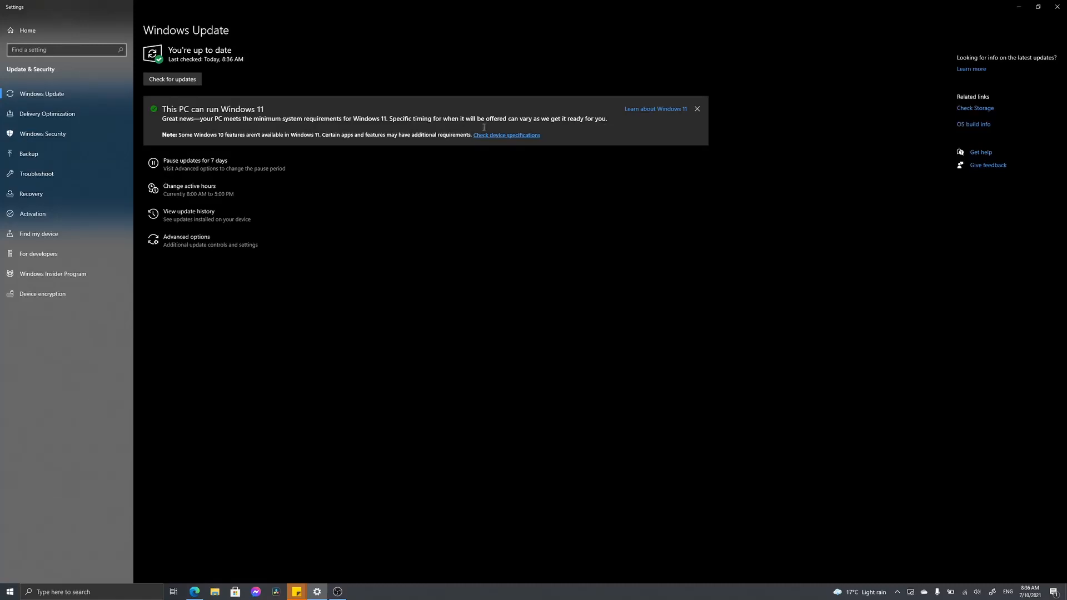
- Scroll the Download Windows 11 page to the Windows 11 Installation Media section
left_click(171, 79)
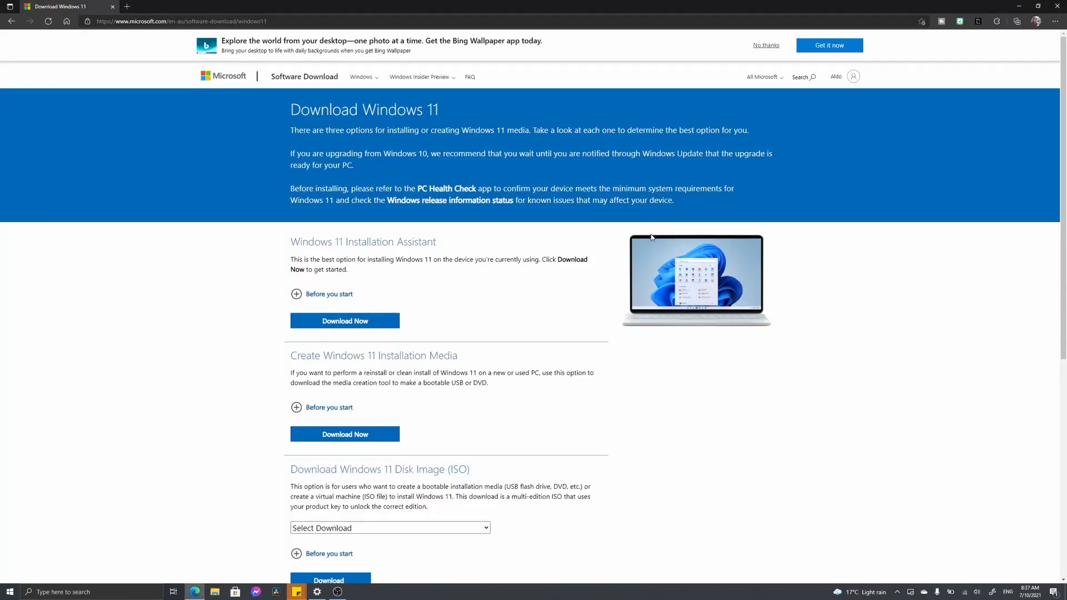
mouse_move(640, 266)
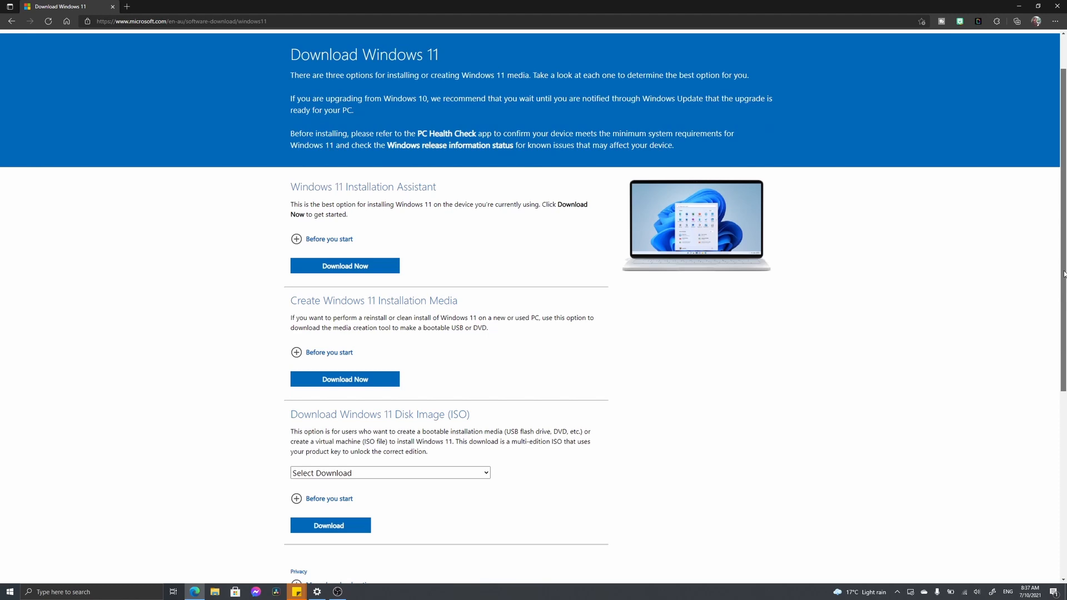
scroll("down", 3)
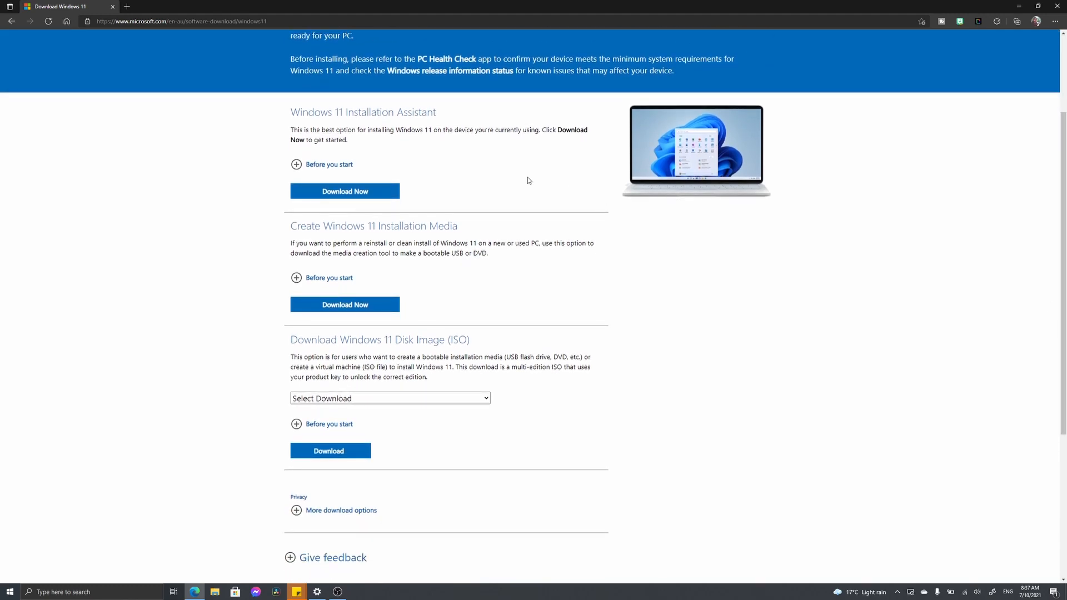
mouse_move(294, 110)
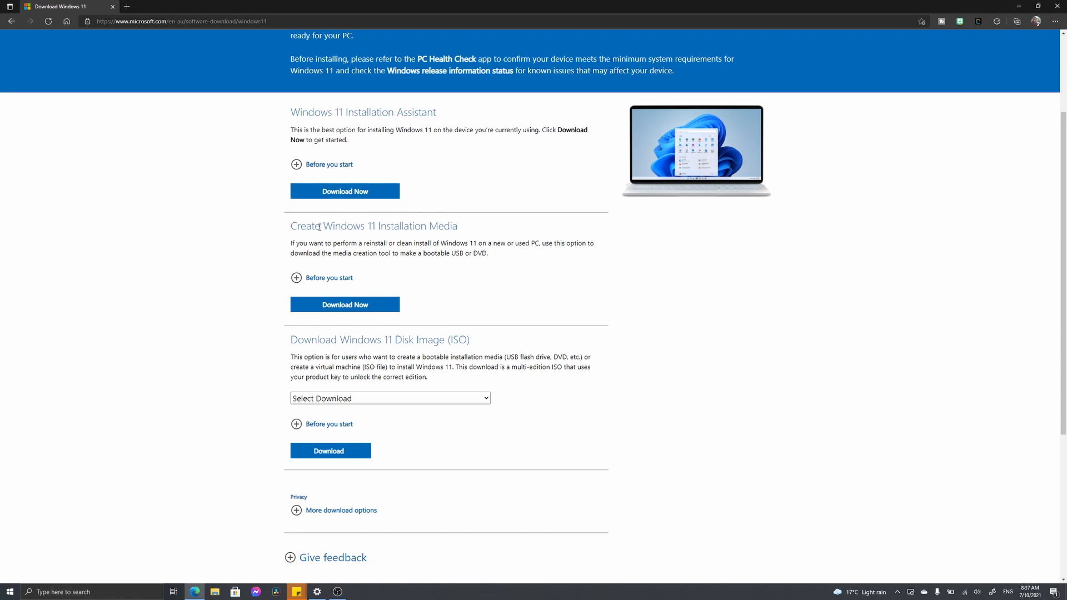
double_click(385, 225)
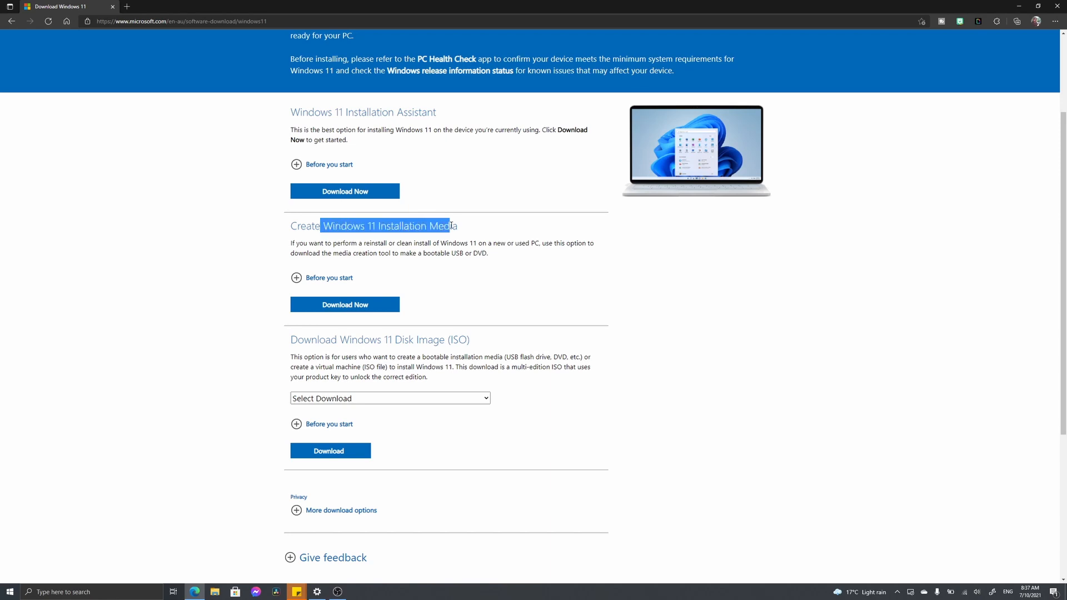
left_click(446, 225)
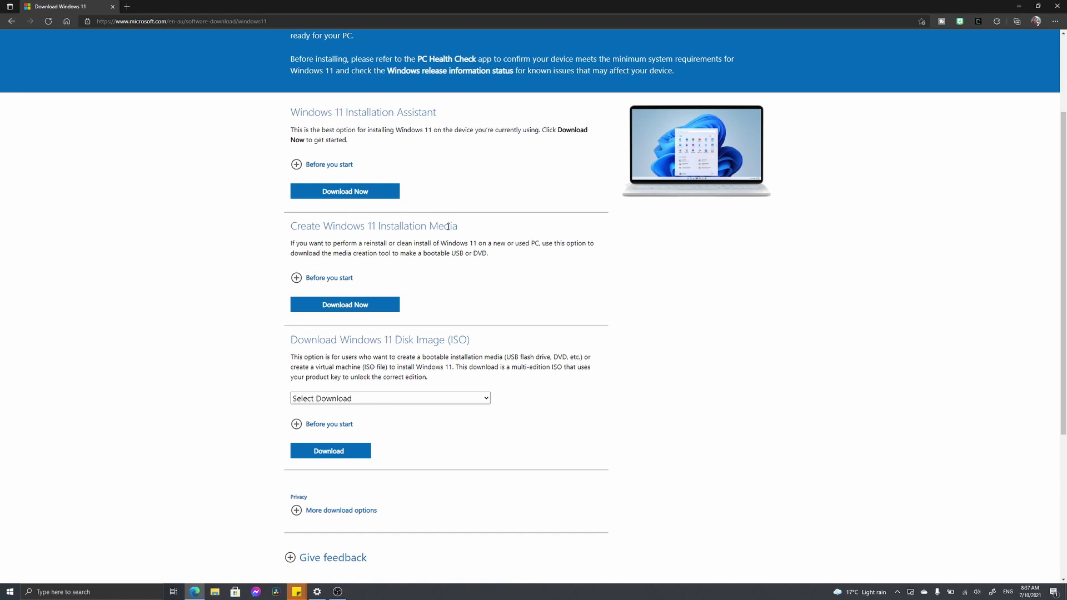
mouse_move(494, 334)
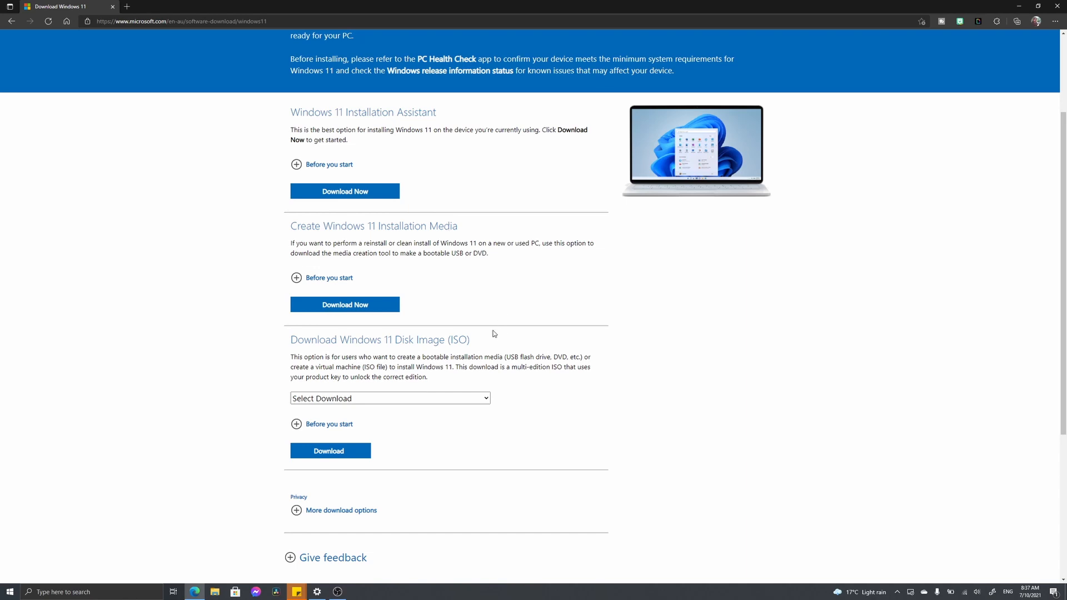
mouse_move(375, 343)
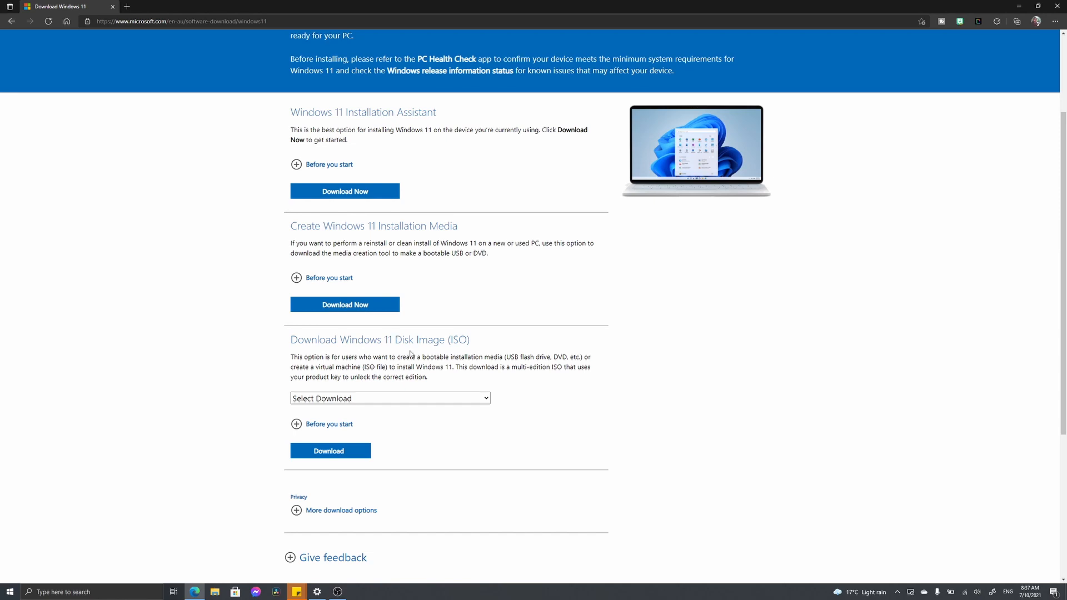
- Download the Windows 11 Installation Assistant and open the downloaded file from Edge
scroll("up", 3)
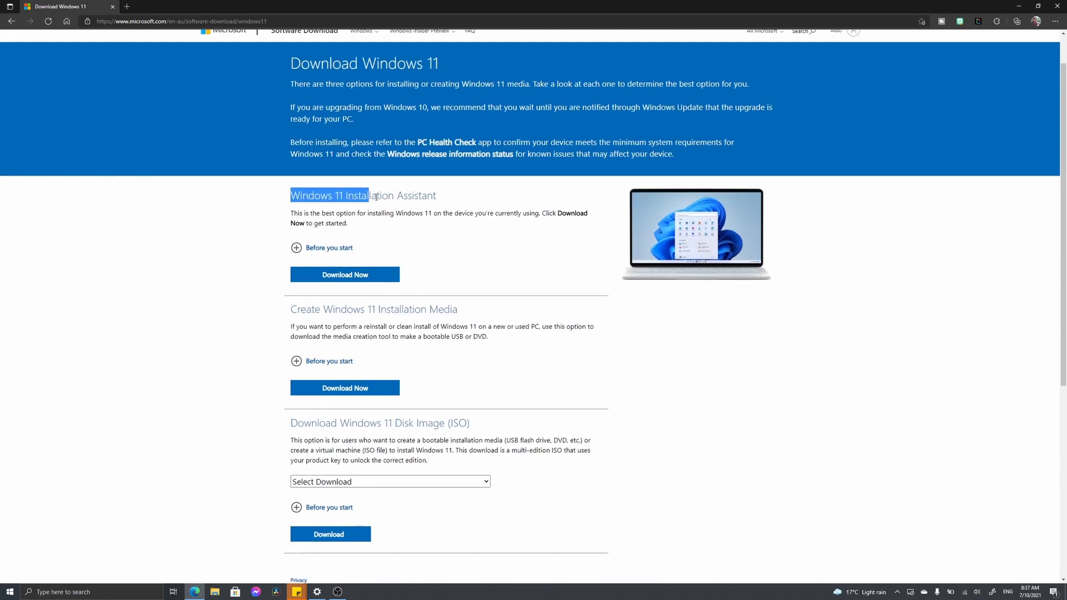
mouse_move(363, 282)
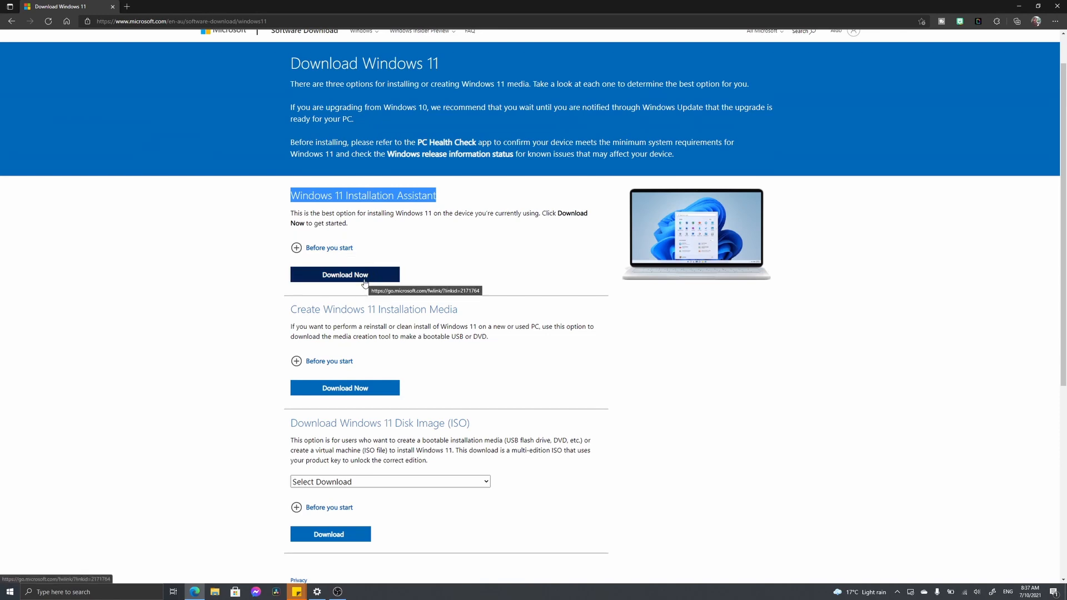
left_click(345, 274)
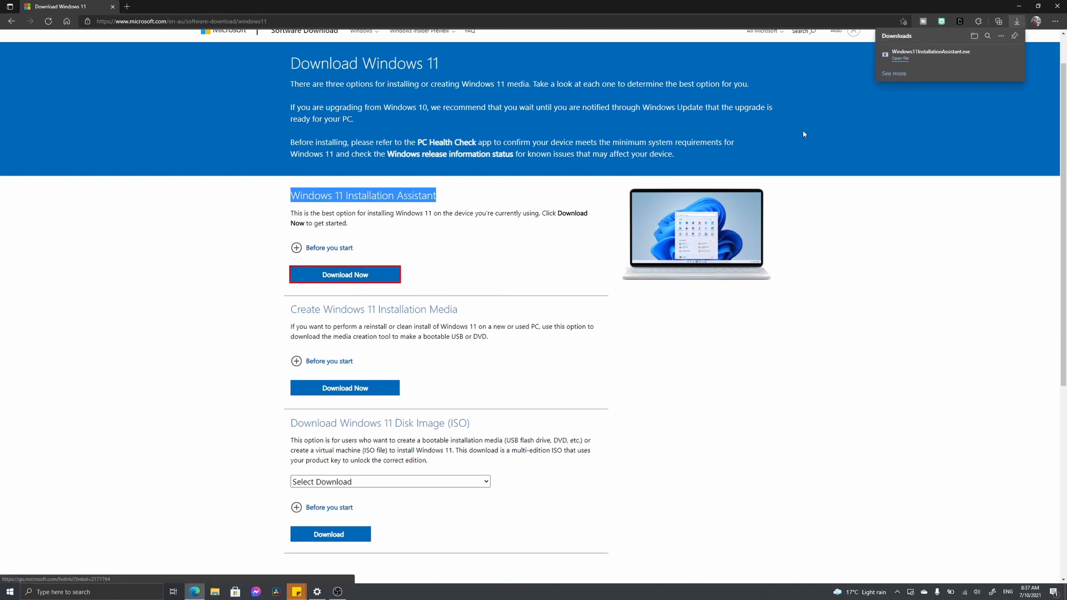
mouse_move(930, 55)
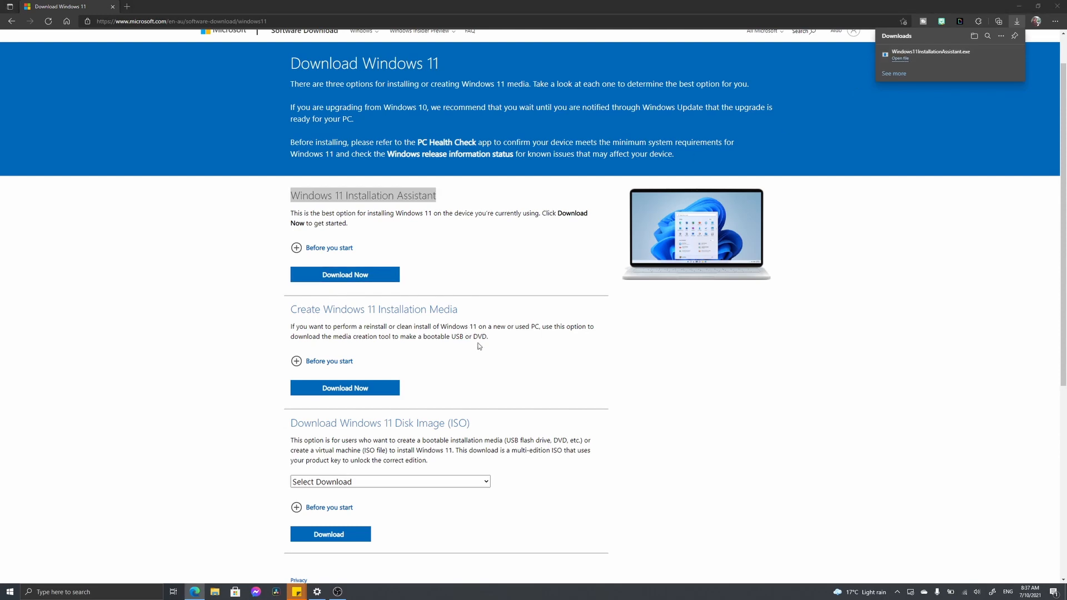
left_click(900, 58)
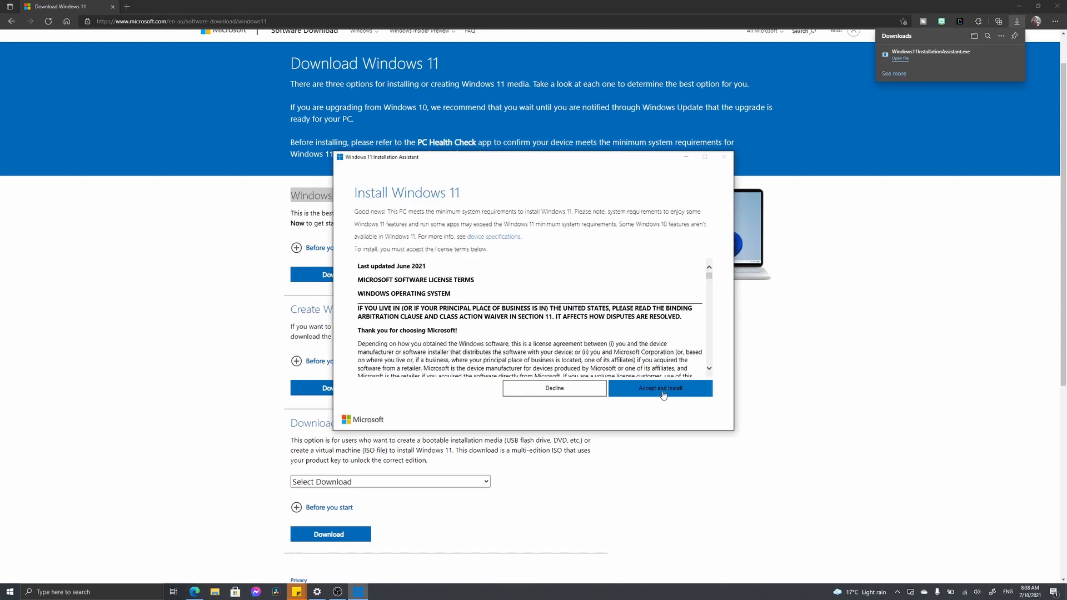
- Accept the license terms and install, waiting for the 'Your PC needs to restart' screen
left_click(658, 388)
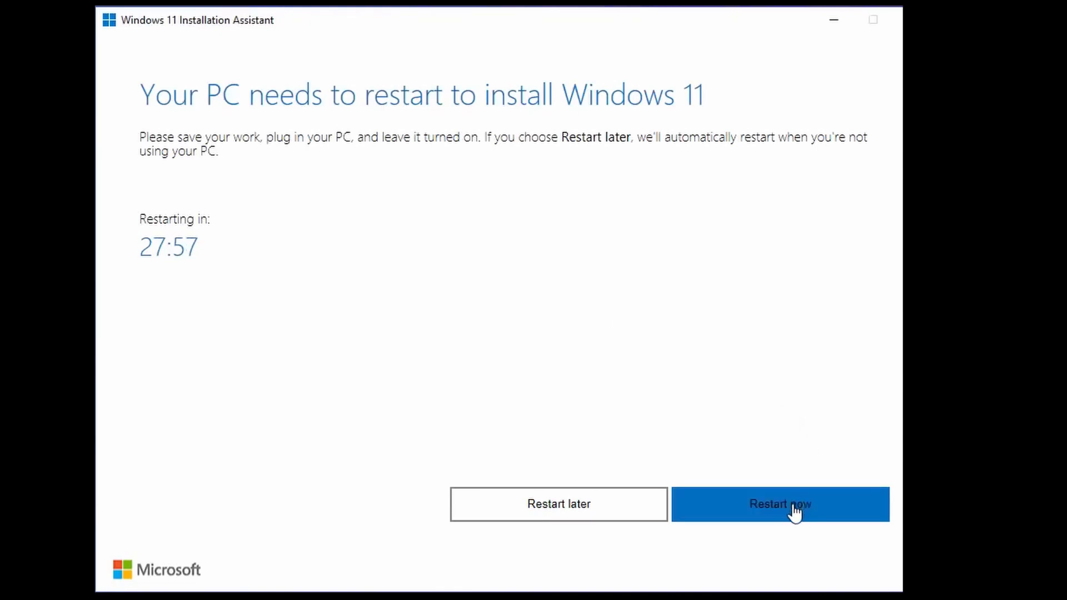
- Restart the PC now and close the 'You're about to be signed out' notice
left_click(780, 505)
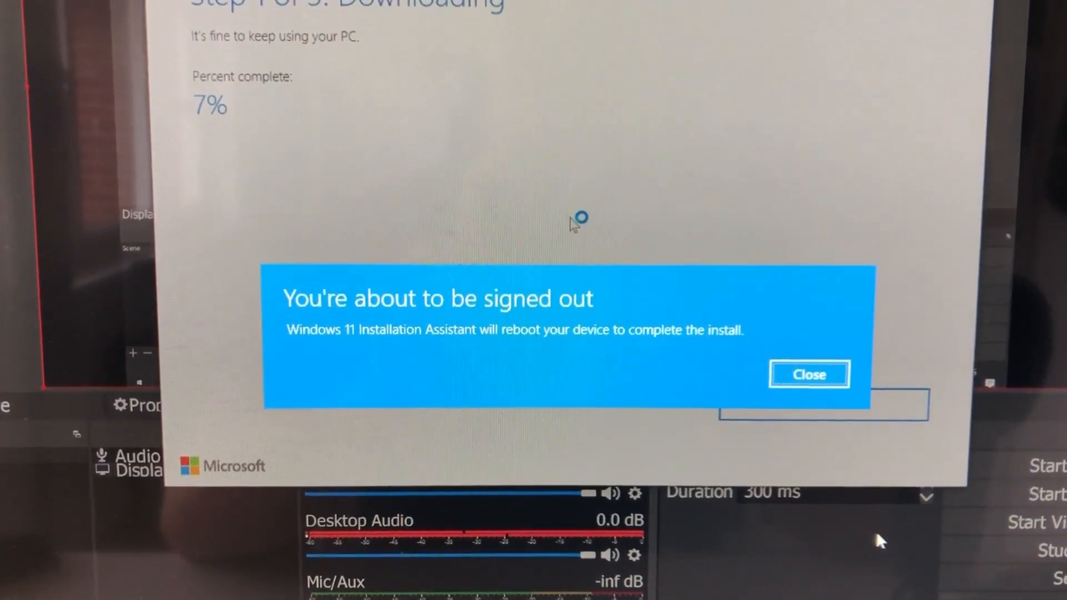
left_click(809, 374)
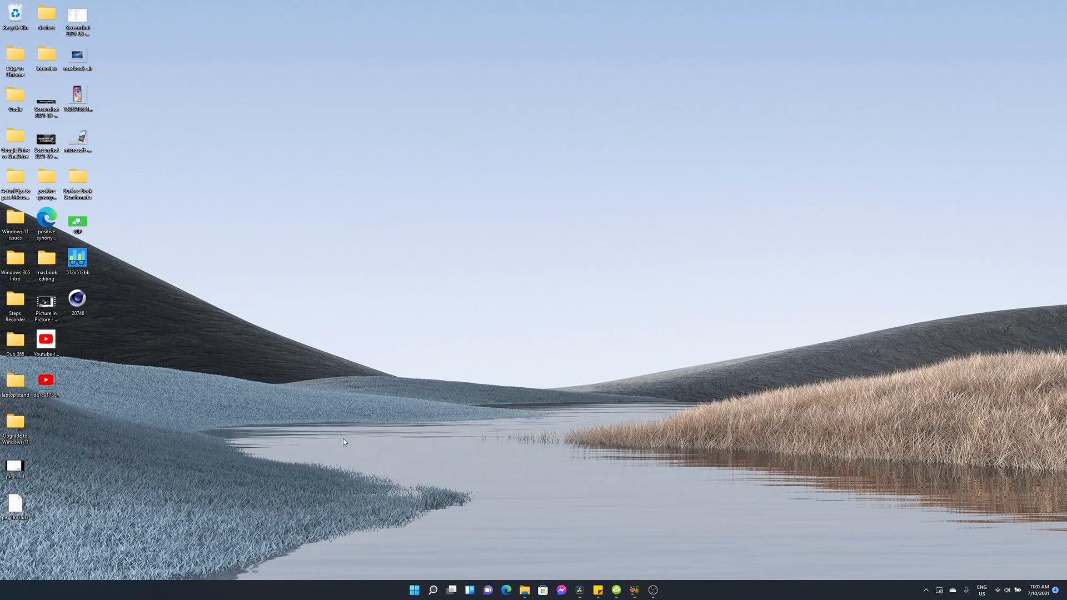
mouse_move(361, 467)
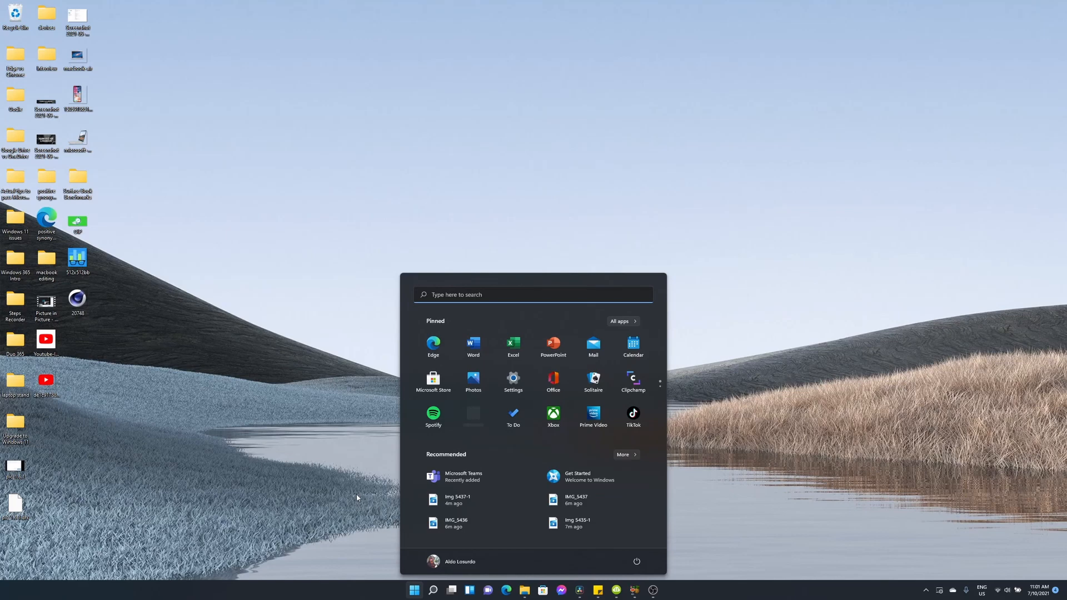
mouse_move(772, 474)
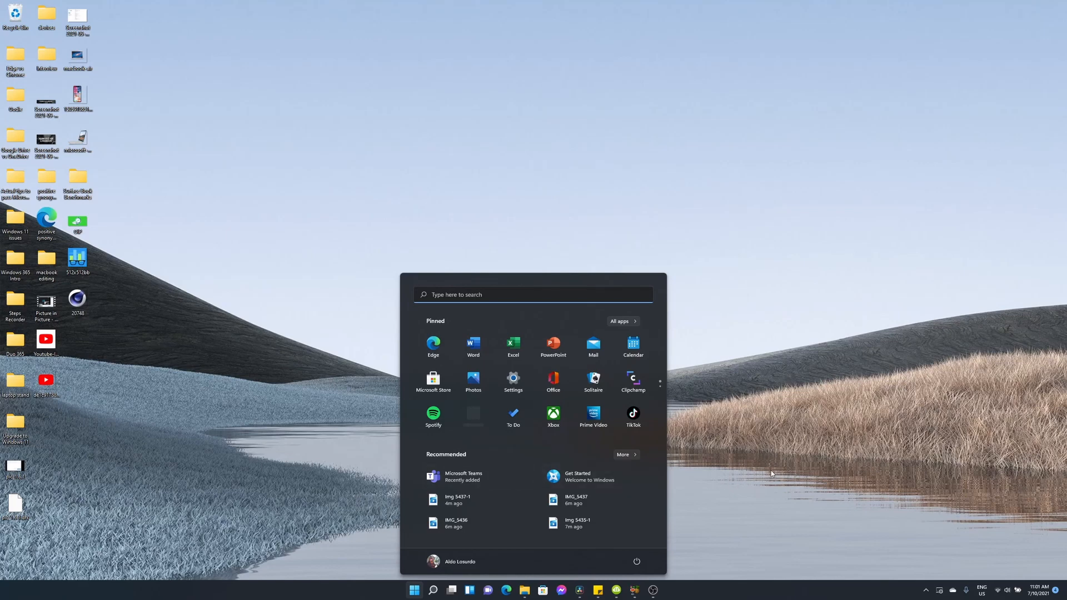